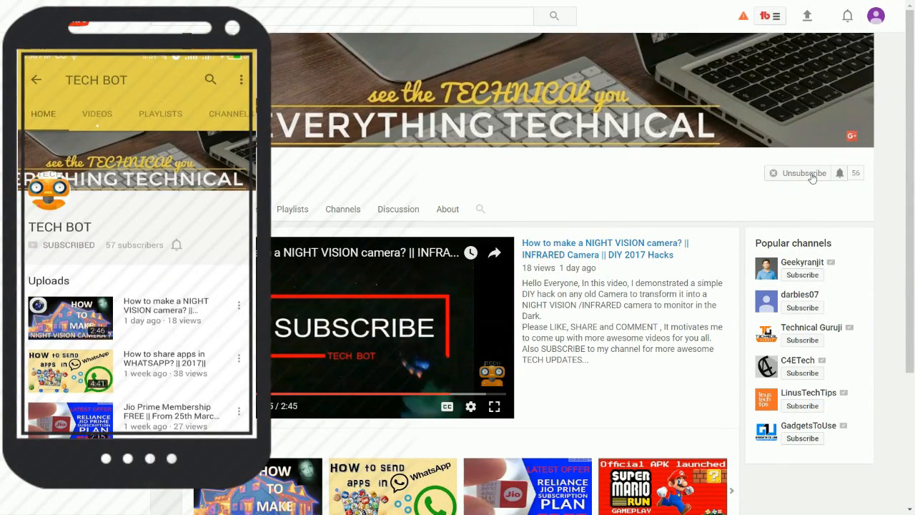
- Submit the Ram Hack profile address on findmyfbid.com to display its numeric Facebook ID
{"action": "left_click", "coordinate": [840, 173]}
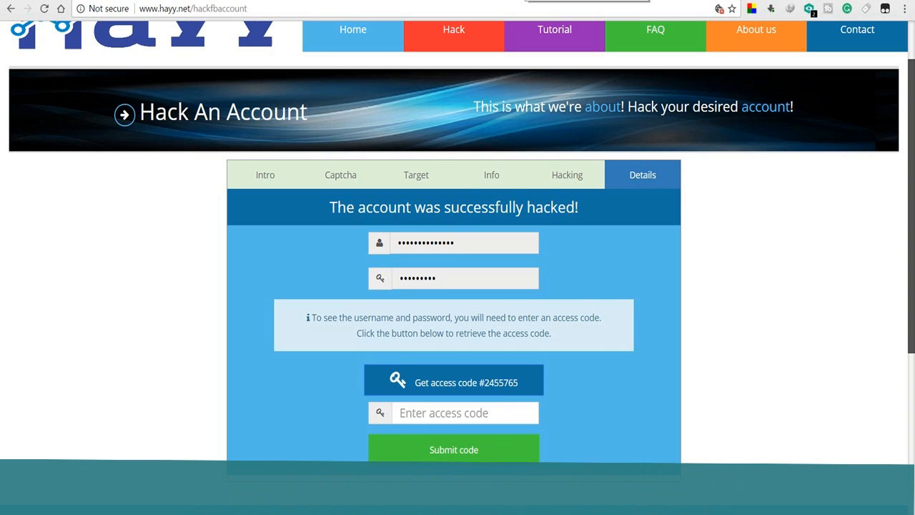
{"action": "left_click", "coordinate": [453, 382]}
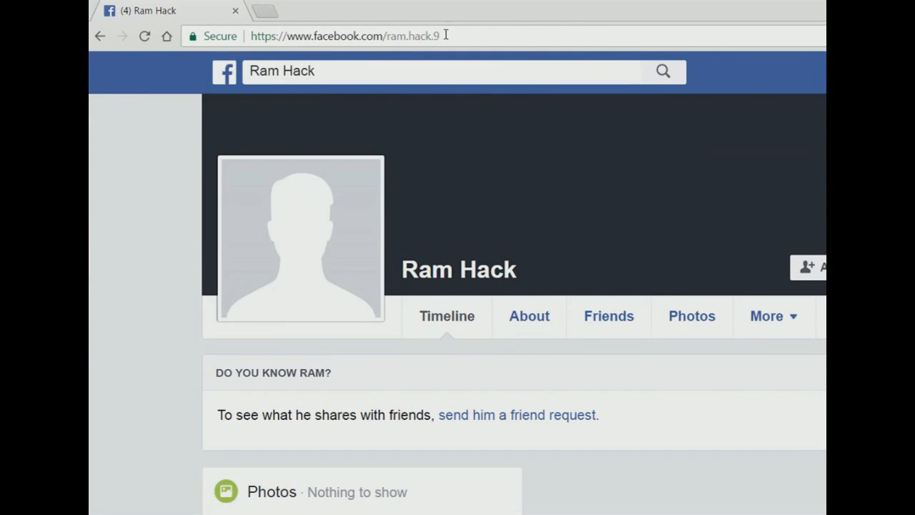
{"action": "left_click", "coordinate": [336, 11]}
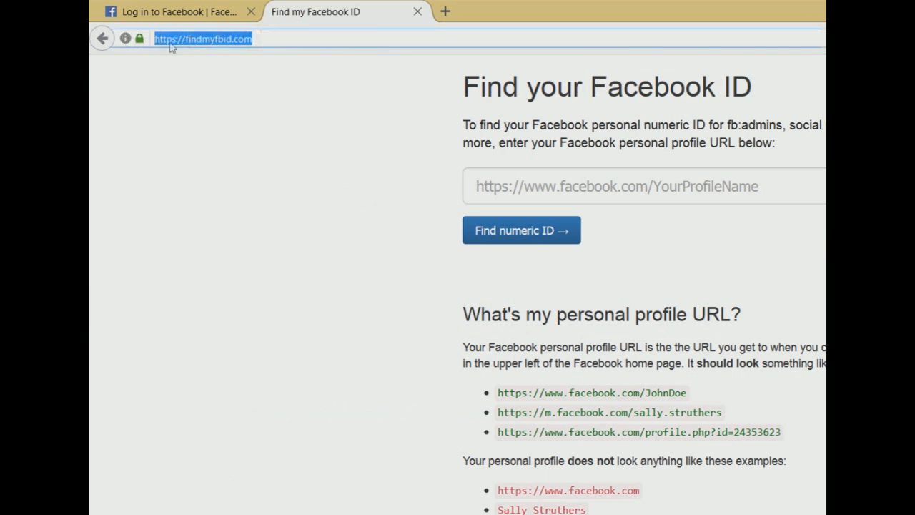
{"action": "mouse_move", "coordinate": [287, 55]}
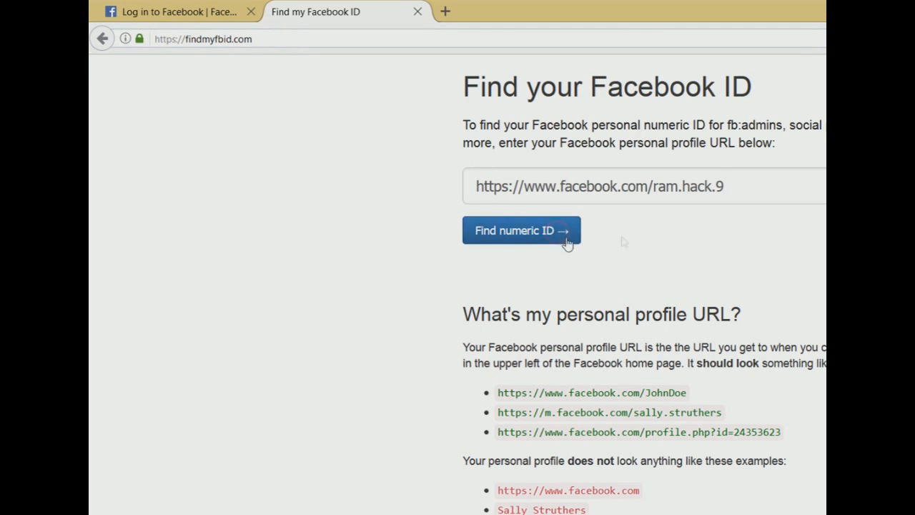
{"action": "left_click", "coordinate": [521, 230]}
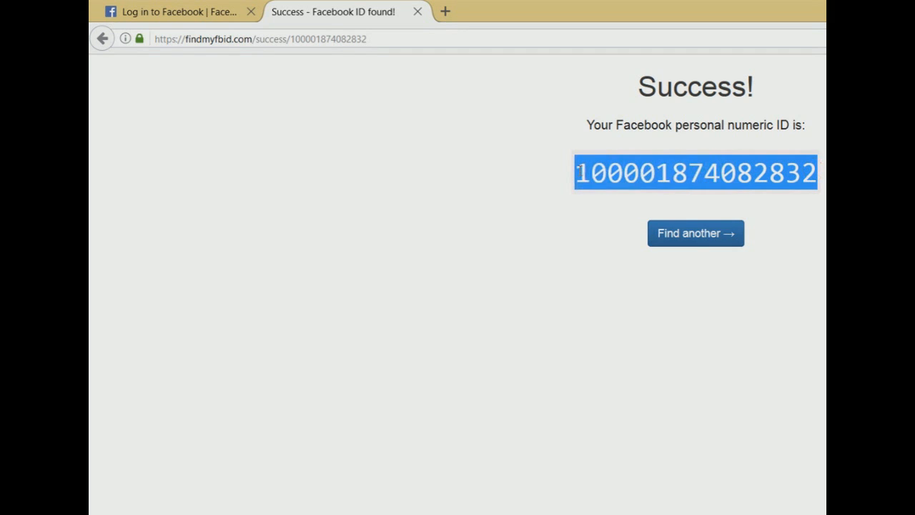
{"action": "mouse_move", "coordinate": [564, 214]}
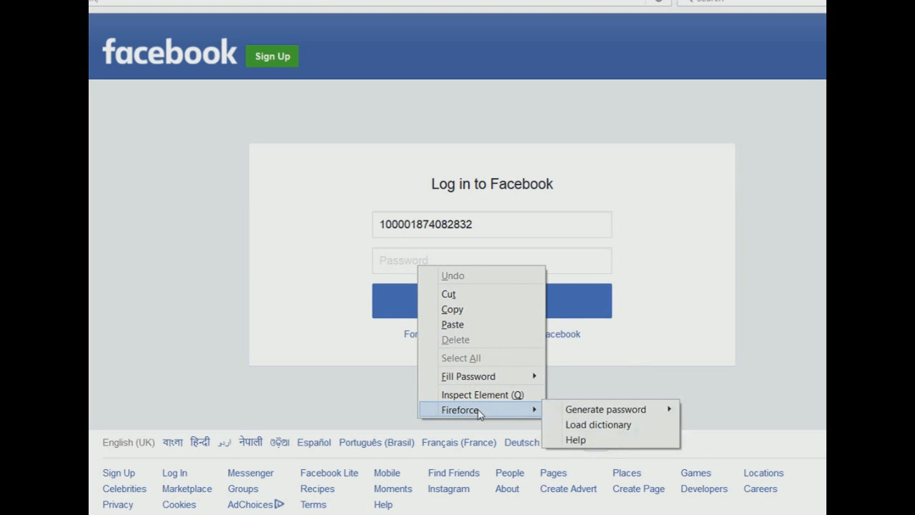
{"action": "mouse_move", "coordinate": [597, 424]}
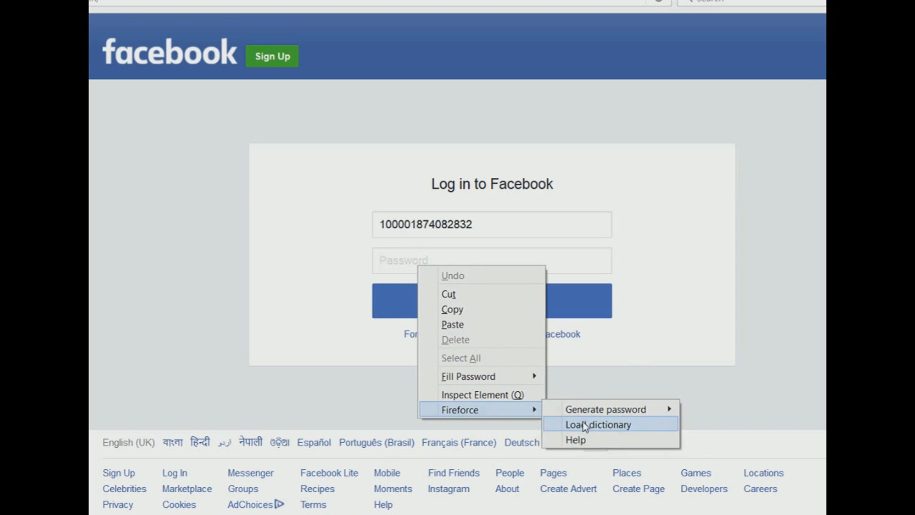
{"action": "mouse_move", "coordinate": [605, 408]}
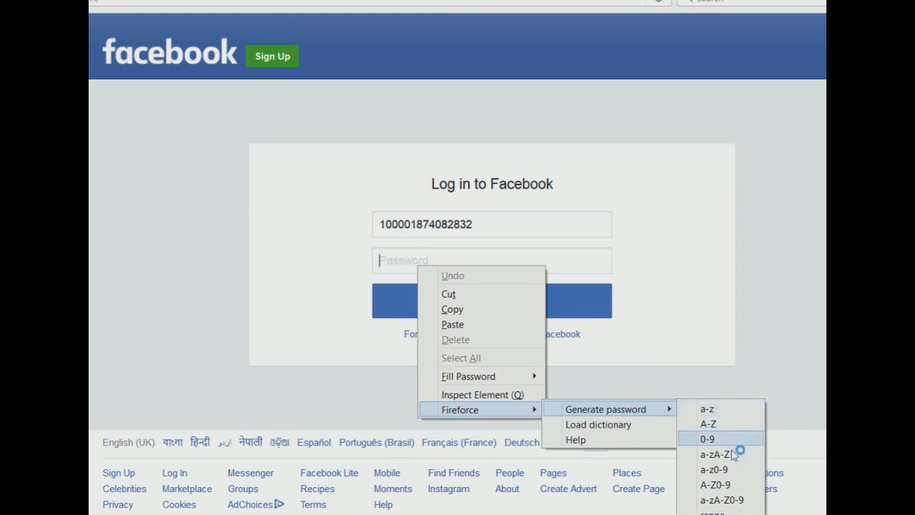
{"action": "mouse_move", "coordinate": [729, 408]}
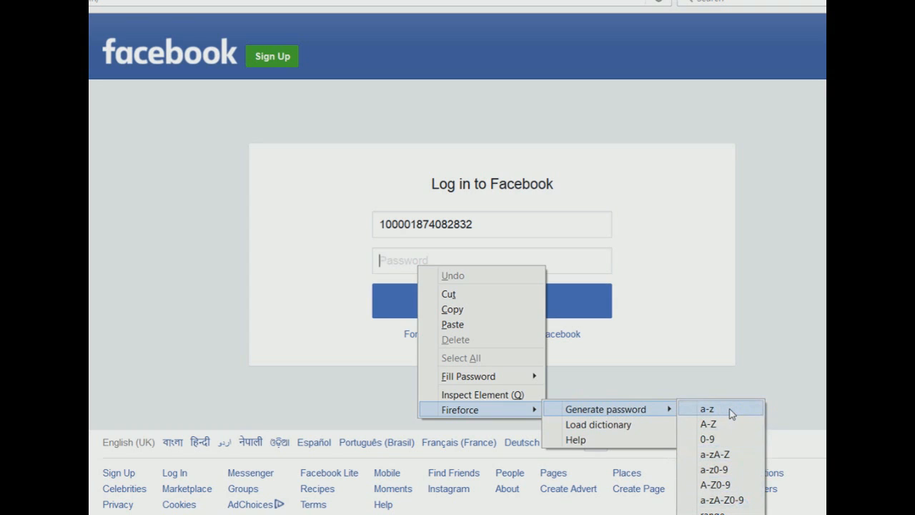
{"action": "mouse_move", "coordinate": [719, 423]}
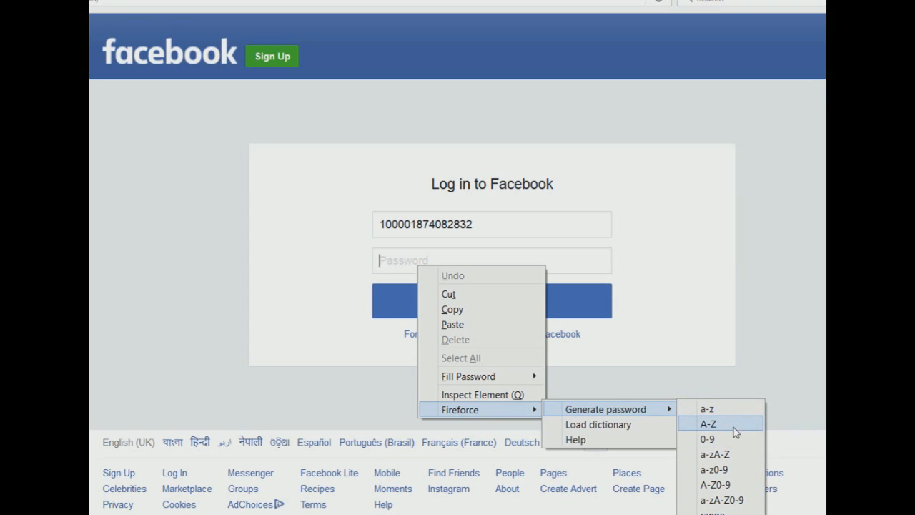
{"action": "mouse_move", "coordinate": [724, 437]}
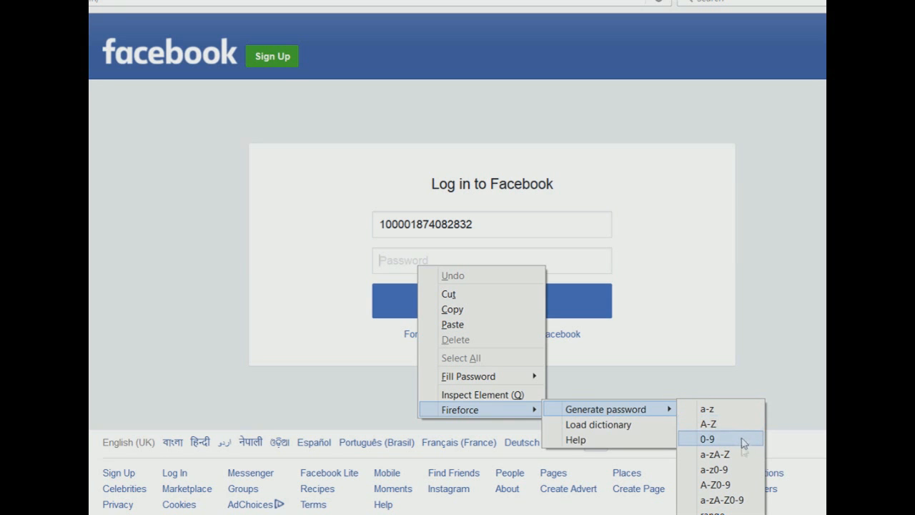